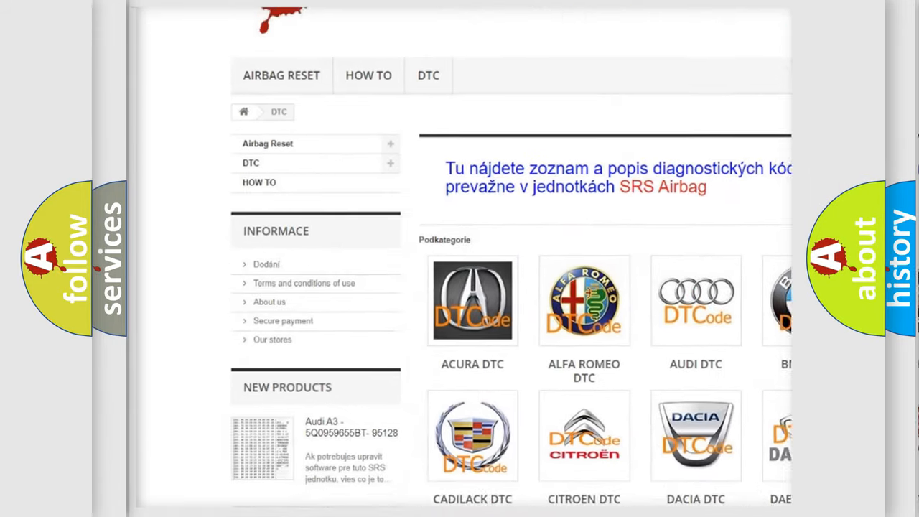
pyautogui.scroll(-3)
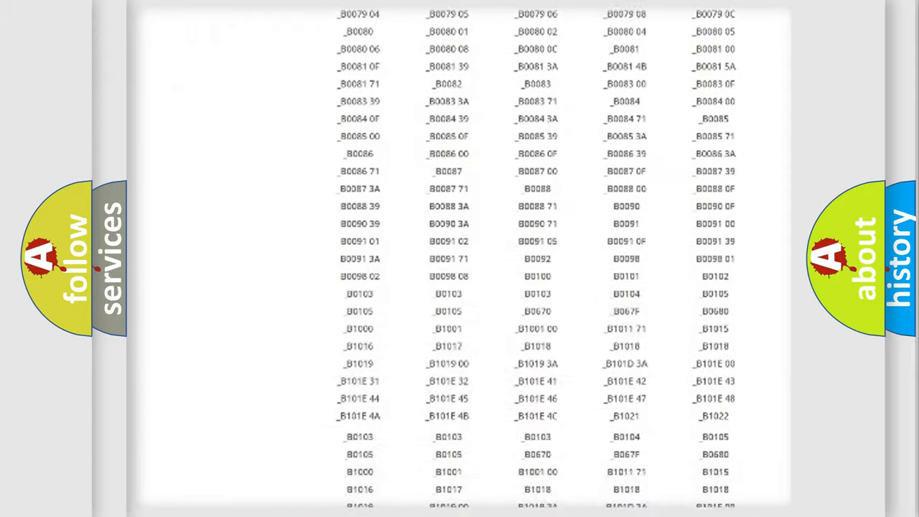
pyautogui.scroll(3)
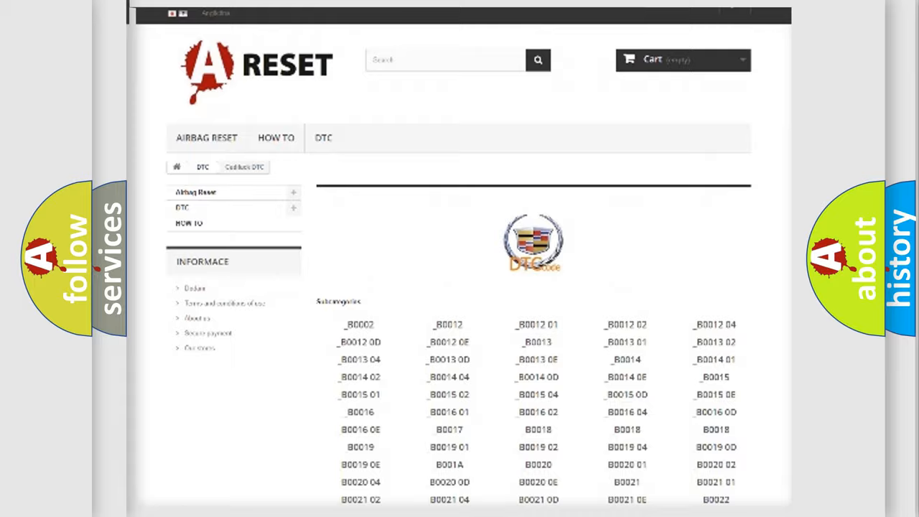